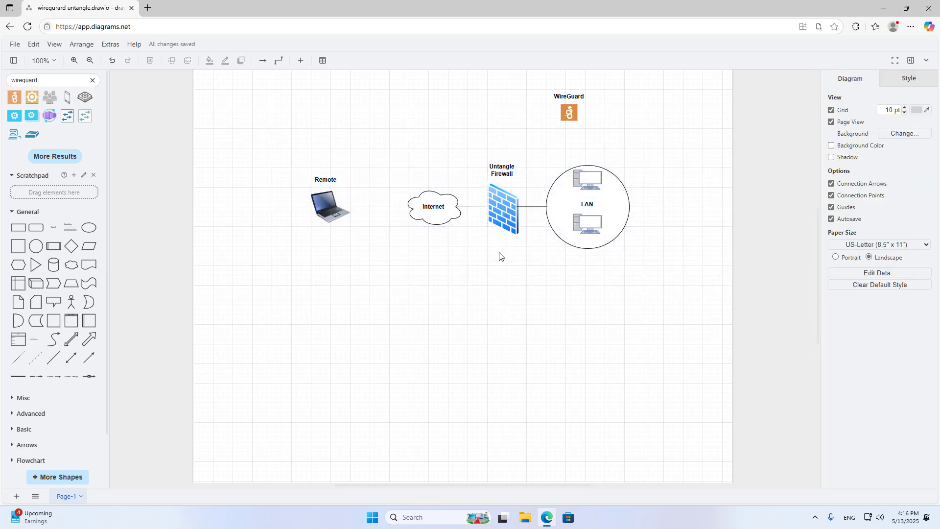
Drag the WireGuard icon onto the Untangle Firewall shape in the network diagram.
click(567, 113)
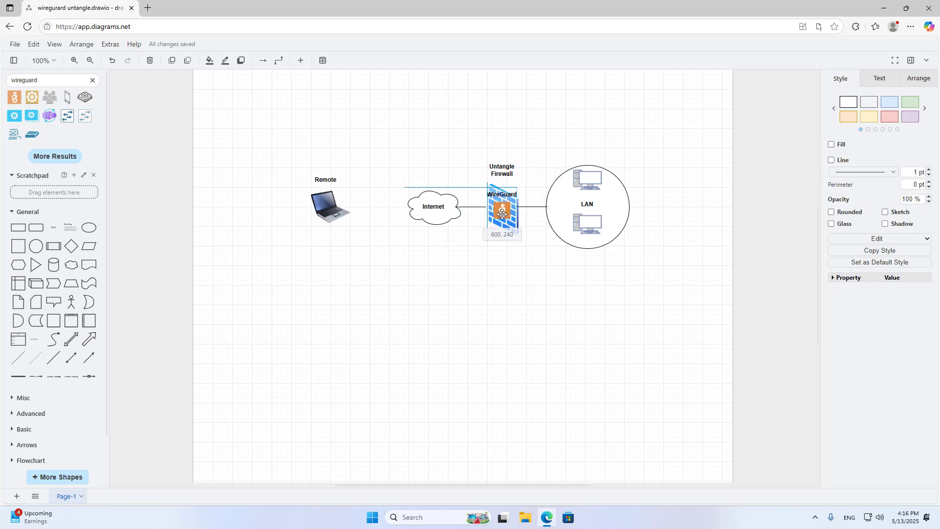
click(558, 293)
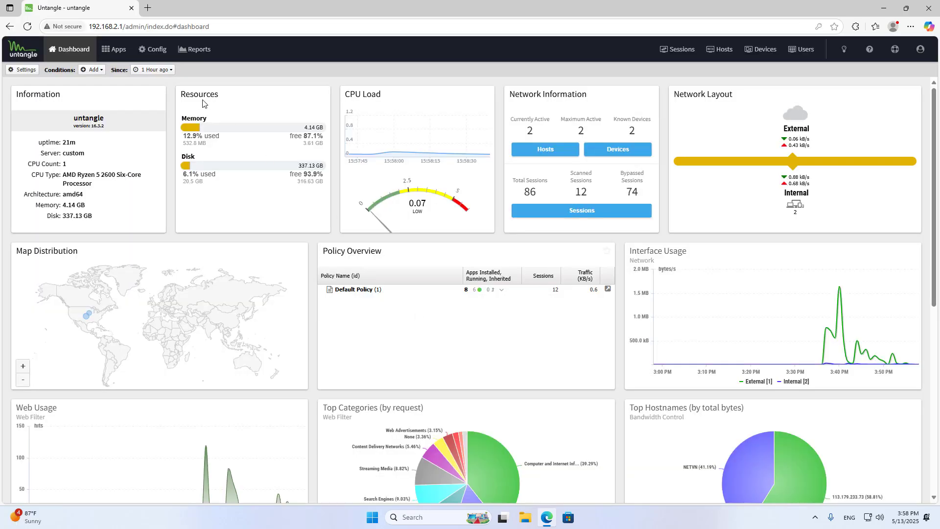
Power on the WireGuard VPN app, save, and view its empty Tunnels list.
click(114, 49)
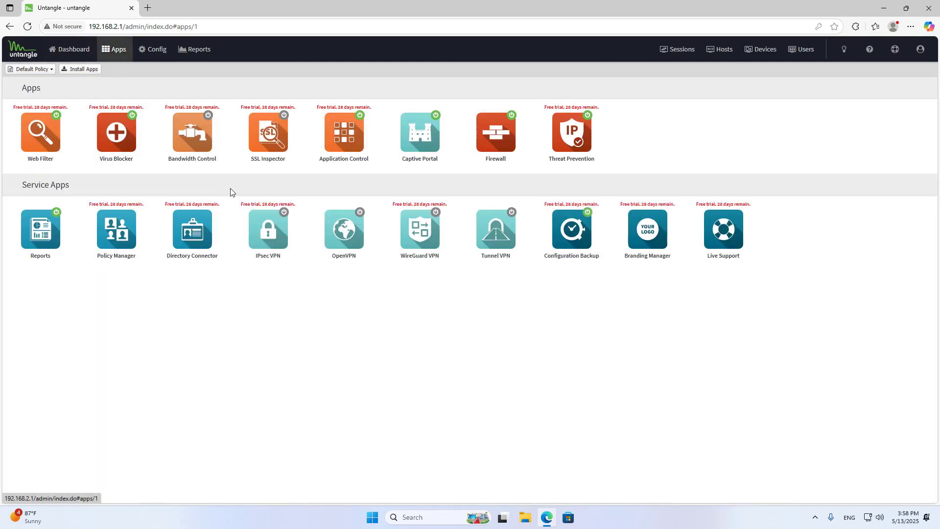
click(419, 230)
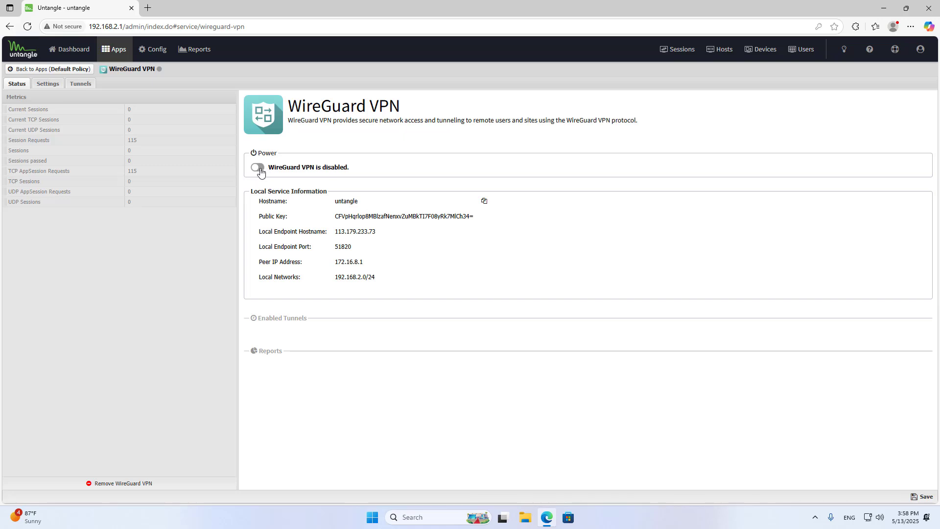
click(257, 167)
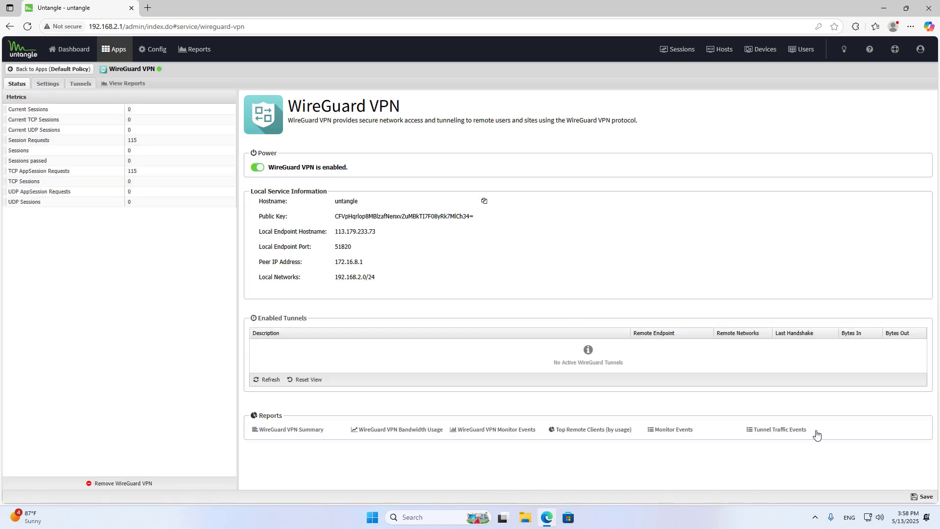
click(925, 497)
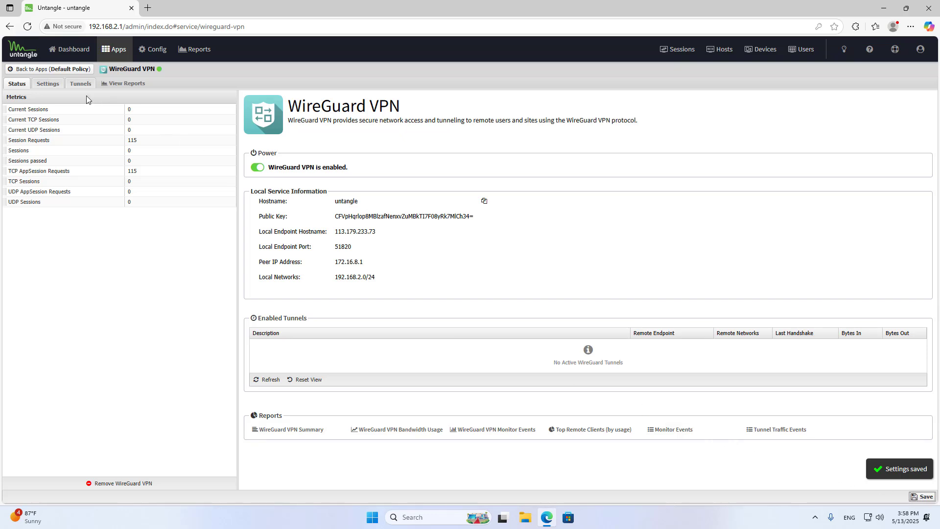
click(80, 84)
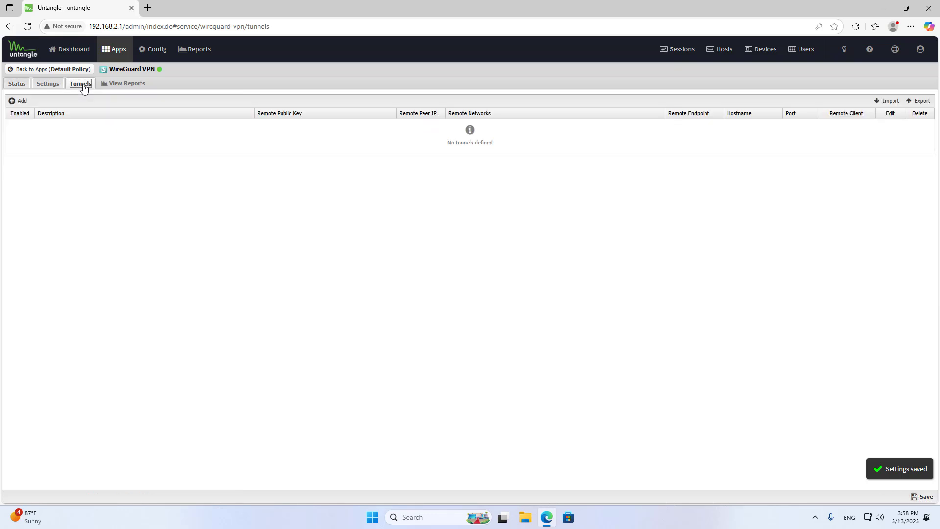
Add a roaming tunnel described 'tom' with peer address 172.16.8.3 and save it.
click(19, 101)
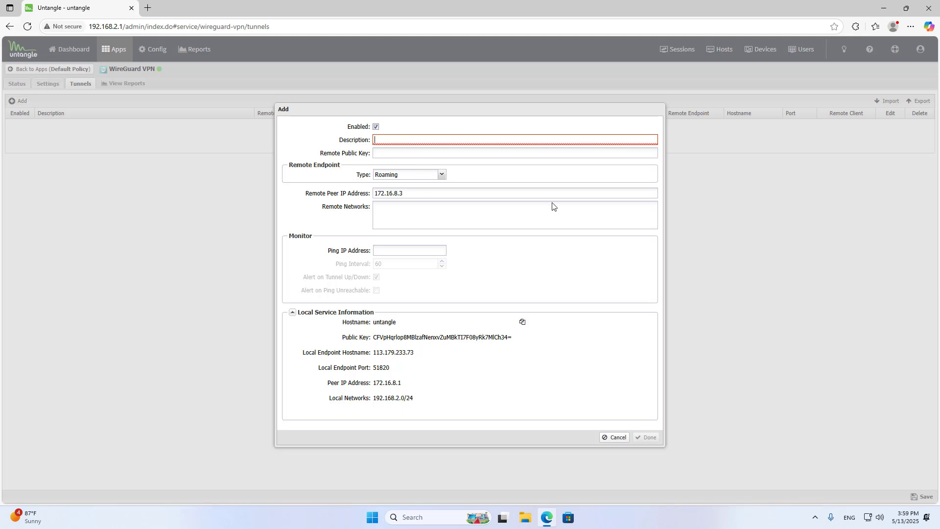
text(tom)
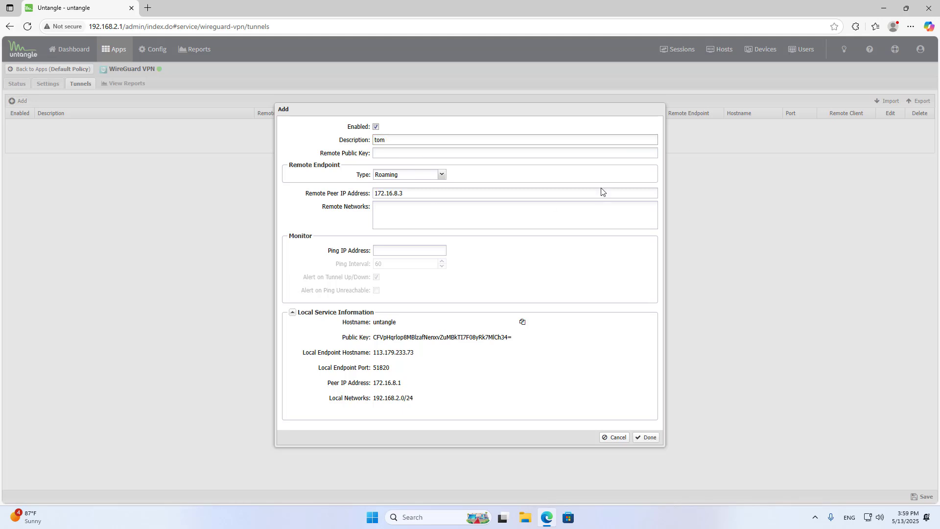
double_click(379, 139)
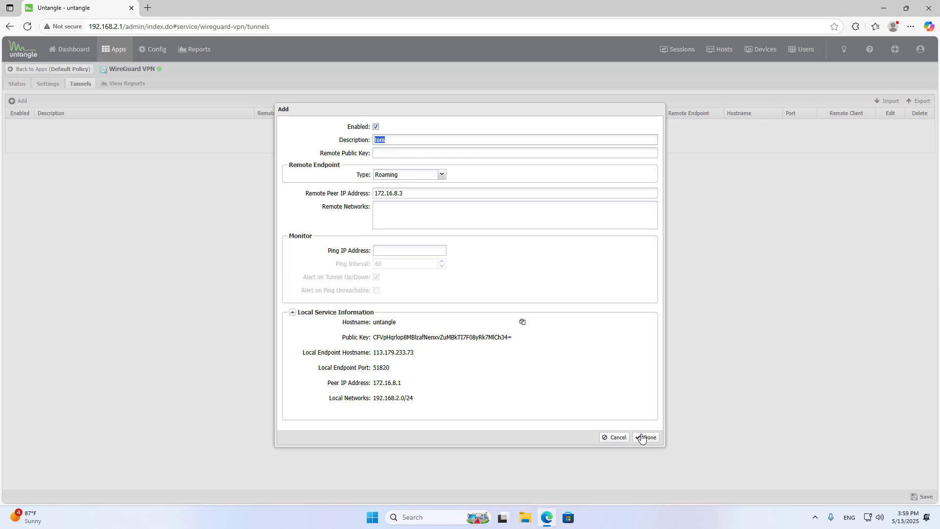
click(645, 437)
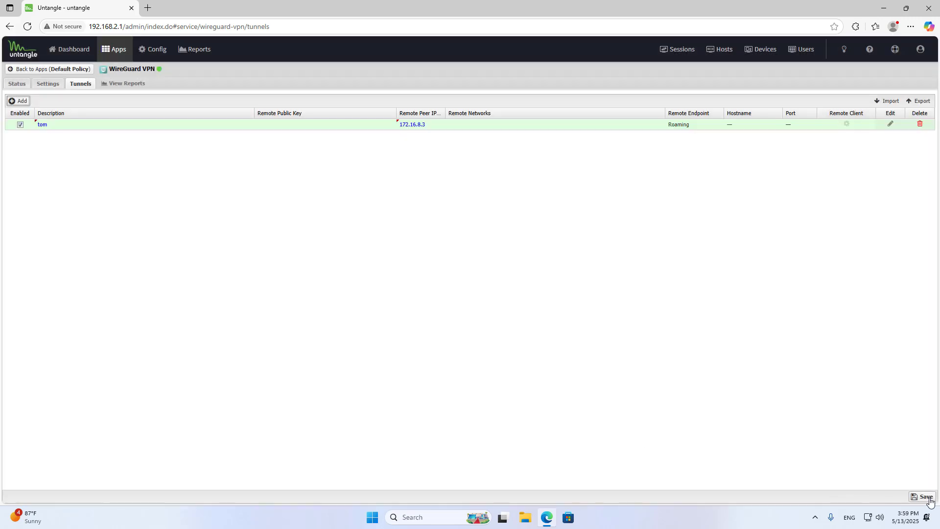
click(924, 496)
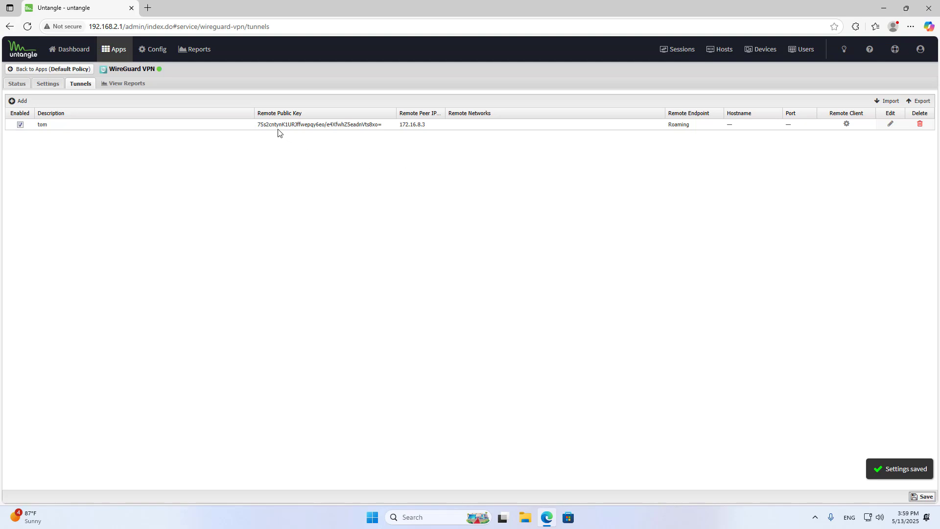
mouse_move(801, 144)
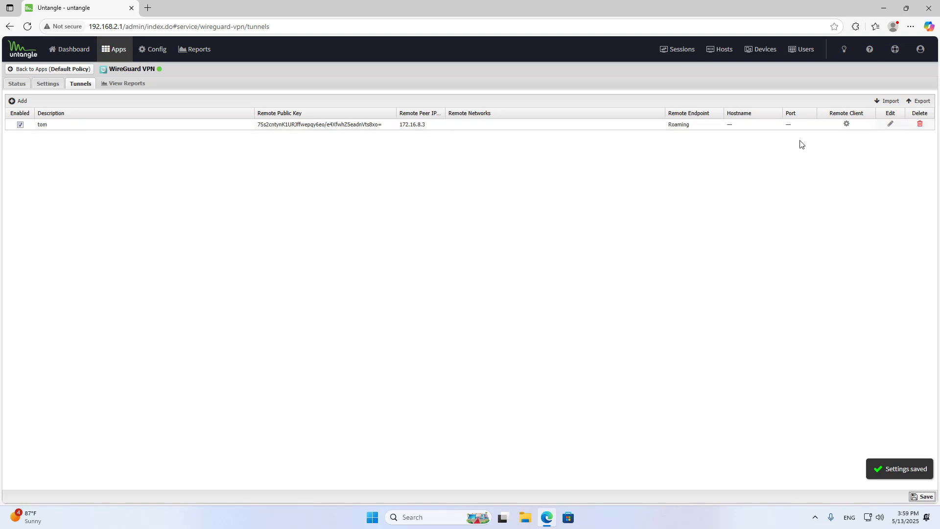
Copy tom's remote configuration file text and paste it into a new Notepad note.
click(846, 123)
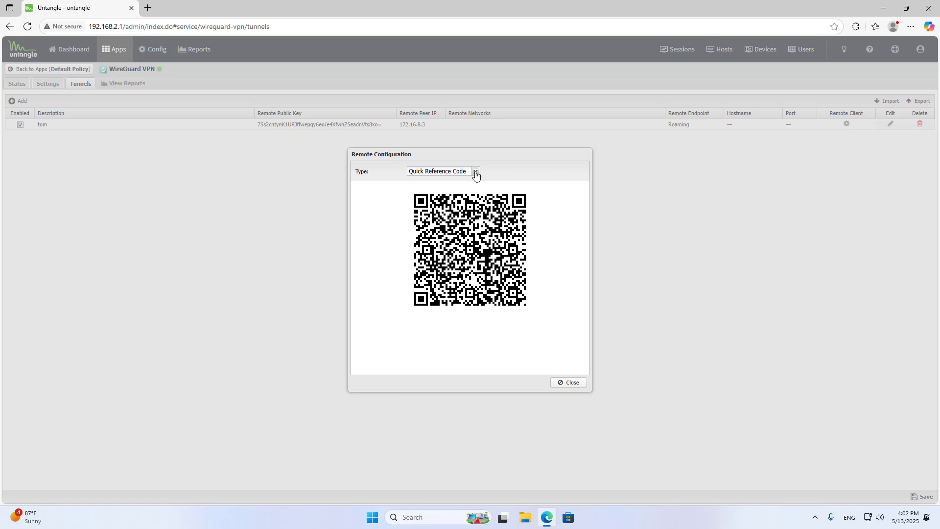
click(475, 171)
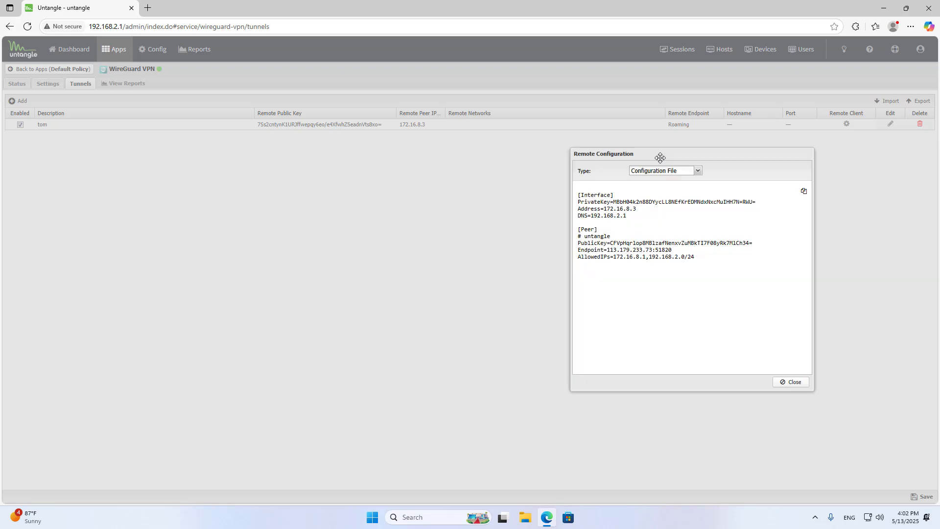
mouse_move(803, 190)
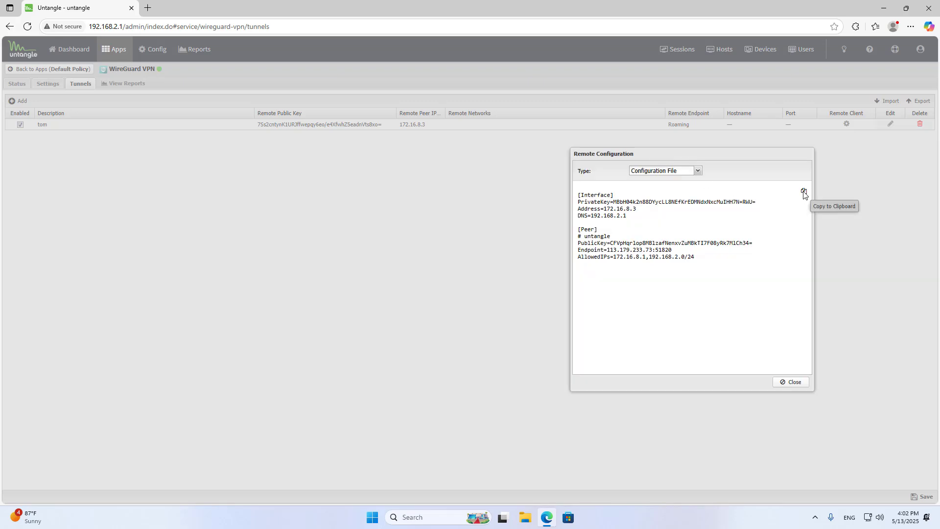
click(577, 517)
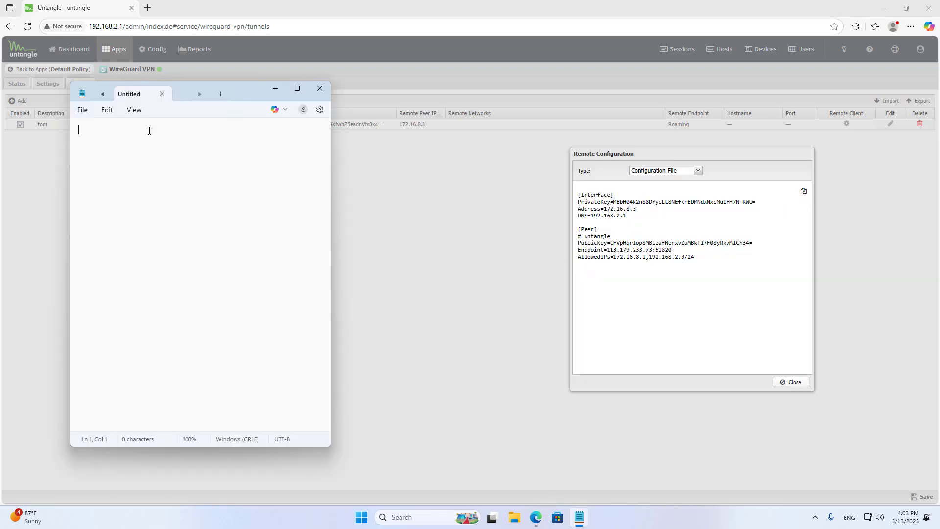
right_click(150, 130)
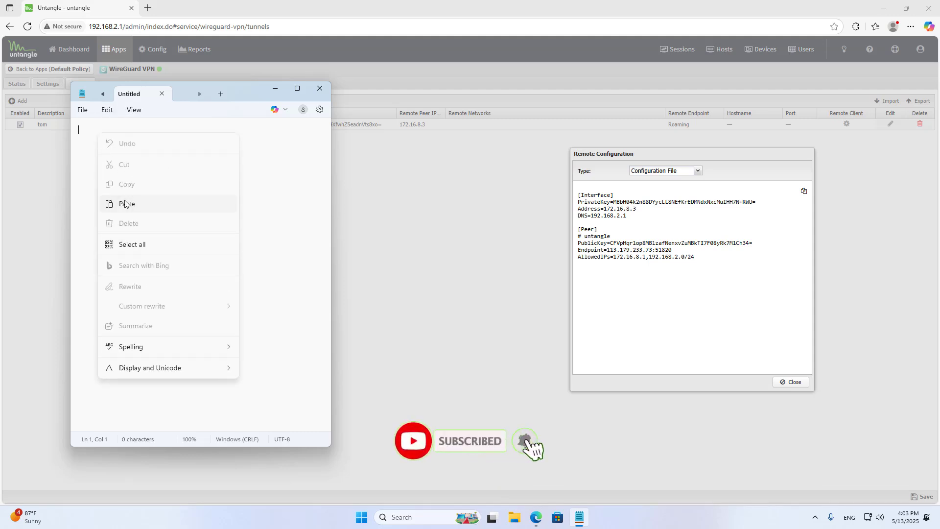
click(82, 109)
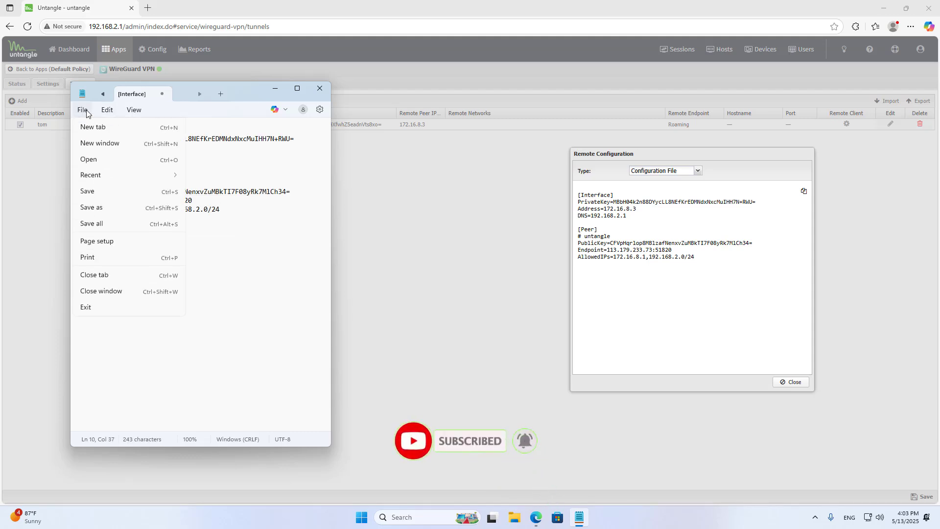
Save the note to the Desktop as tom.conf with Save as type set to All files.
click(91, 206)
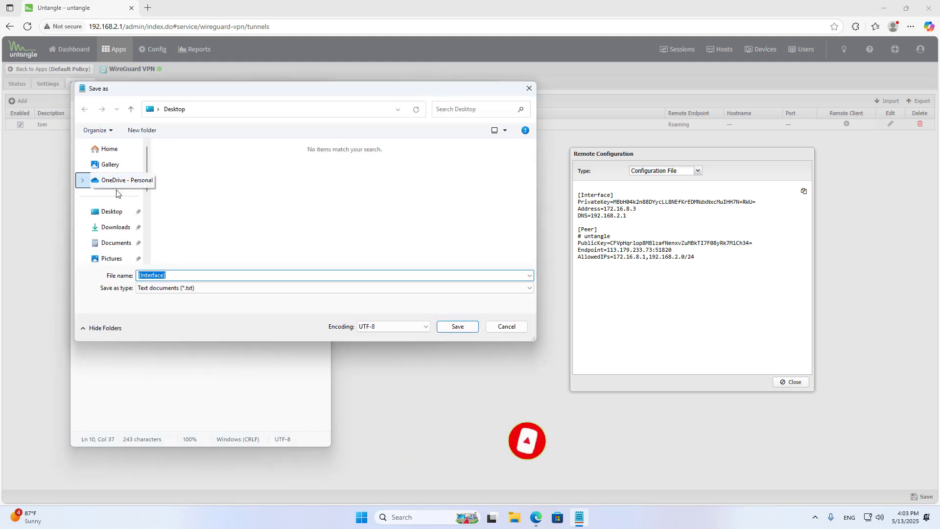
text(tom)
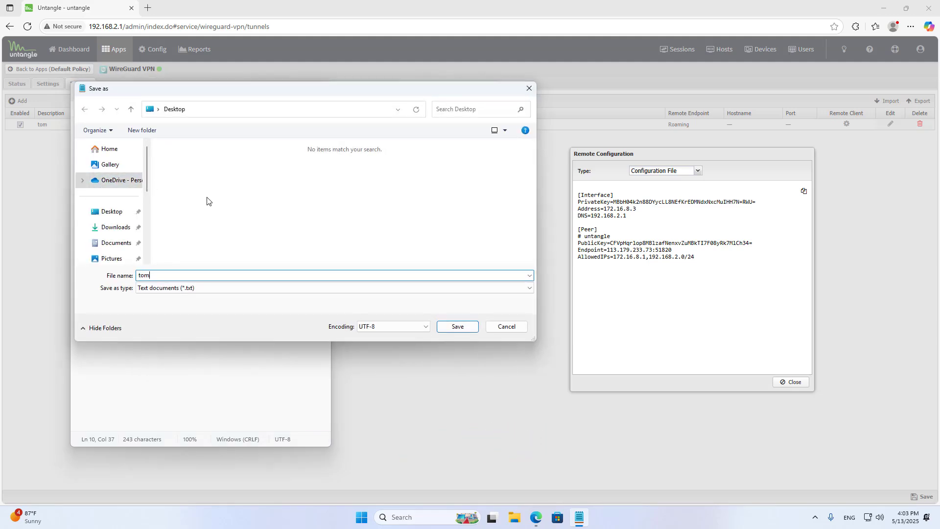
text(.)
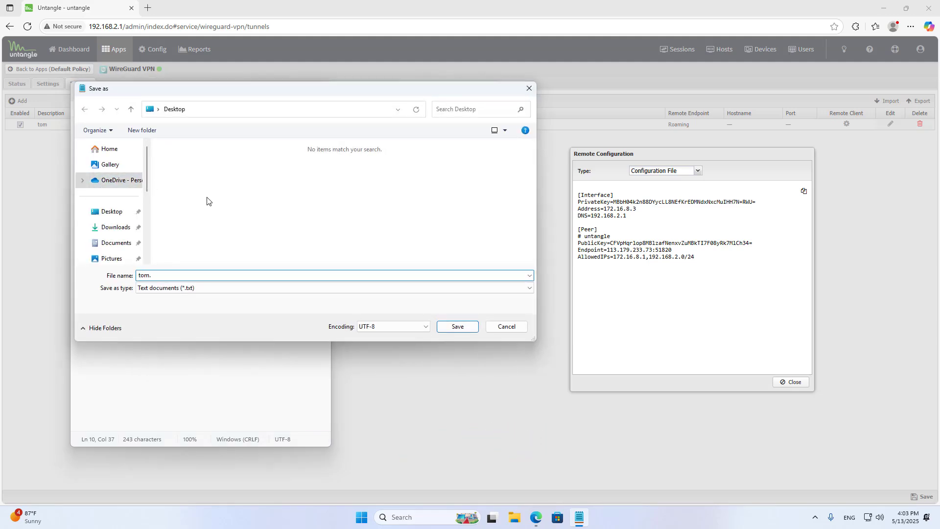
text(cön)
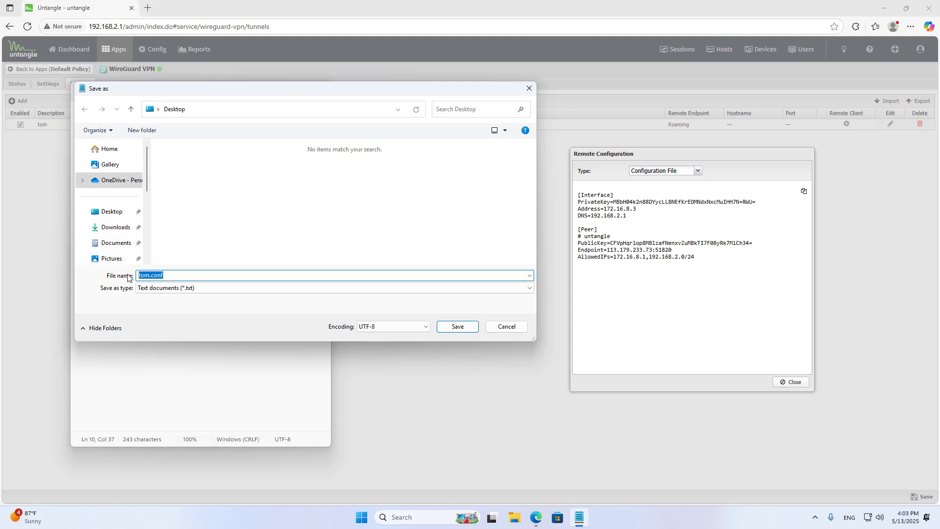
click(331, 288)
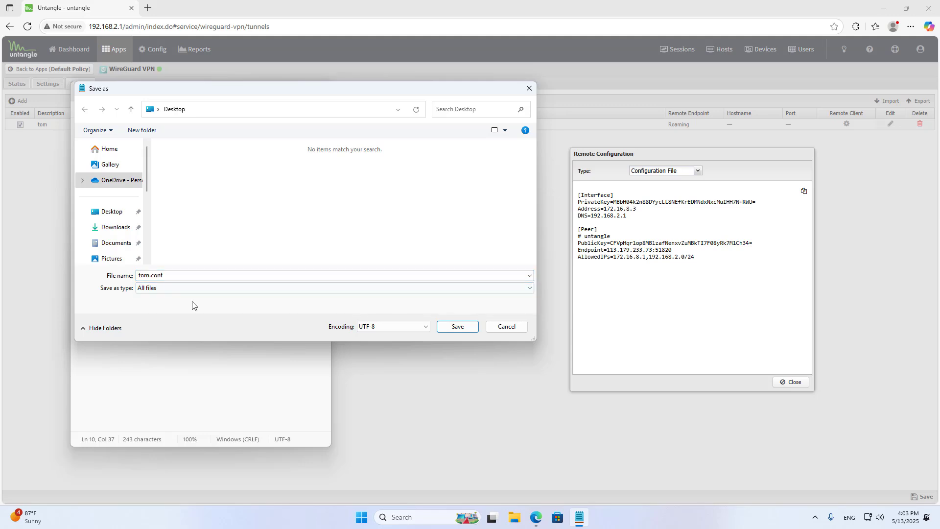
click(457, 326)
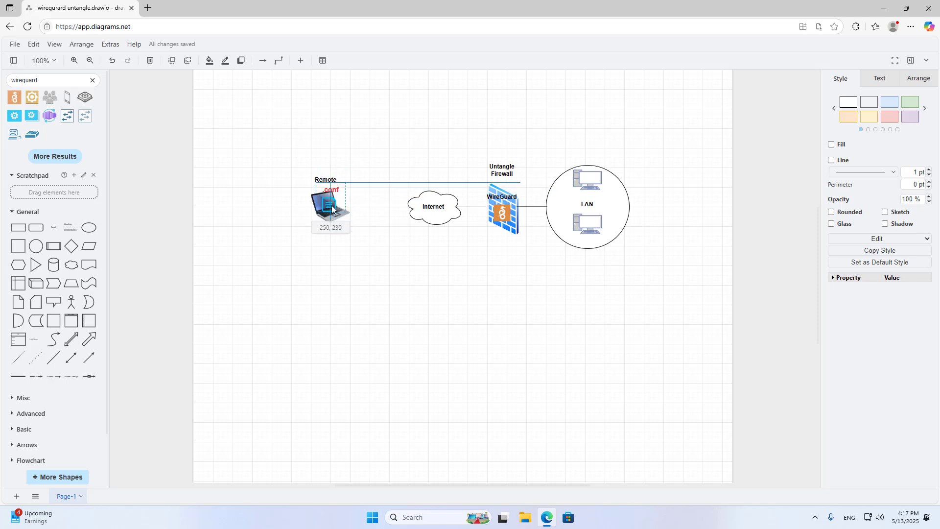
click(330, 207)
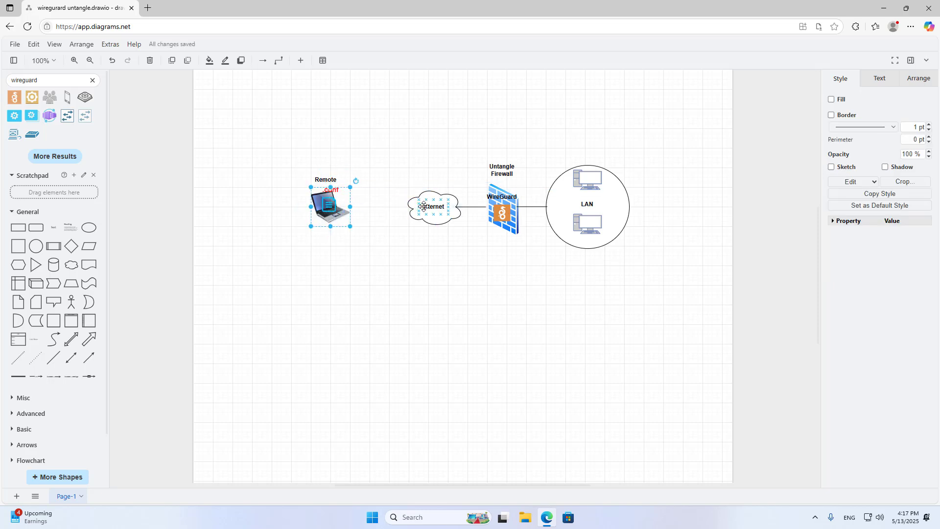
click(573, 204)
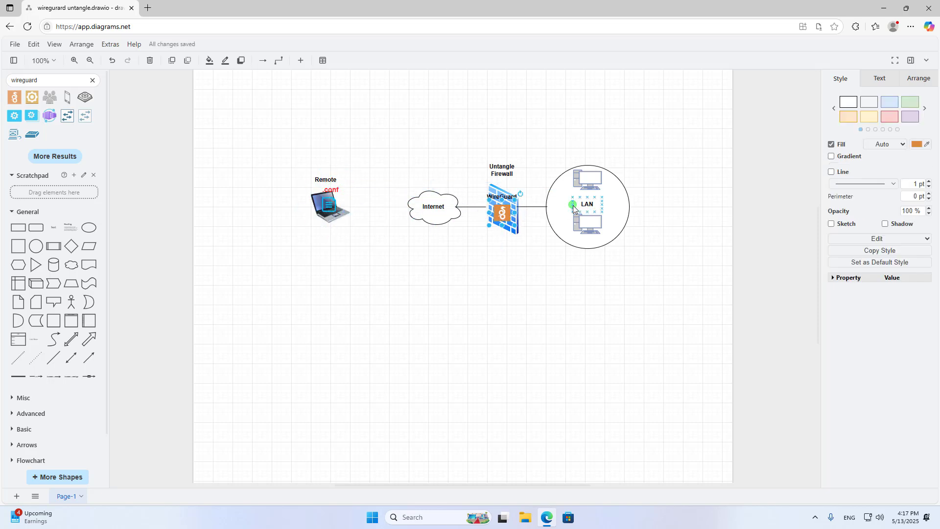
click(578, 517)
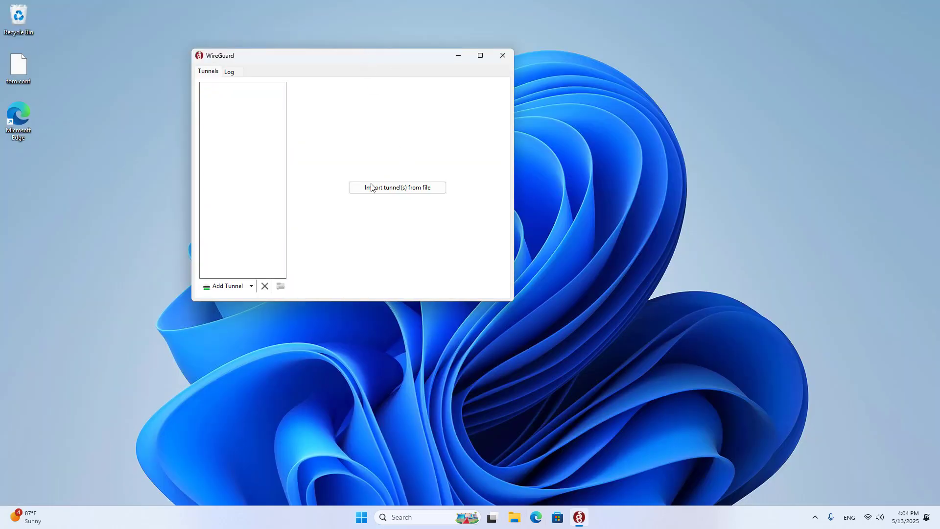
Import tom.conf, activate the tunnel, and confirm its recent handshake and transfer figures.
click(397, 187)
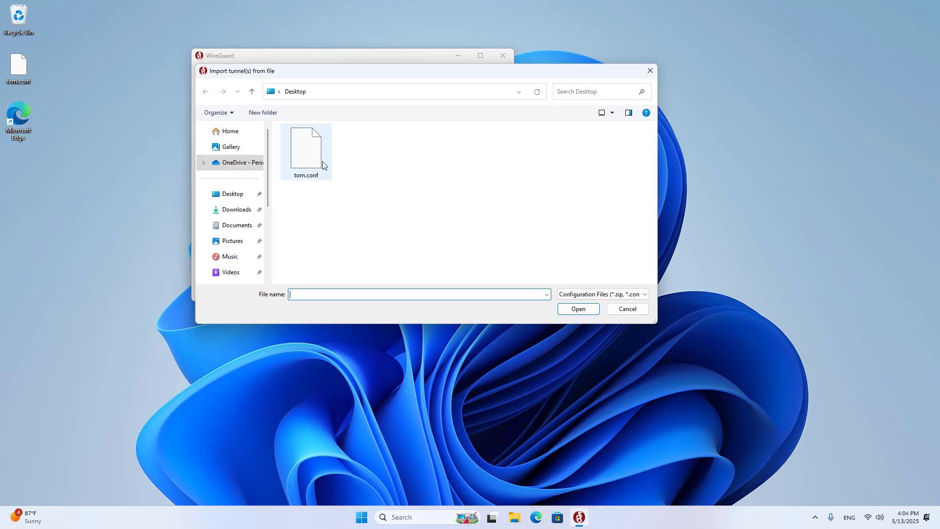
double_click(304, 147)
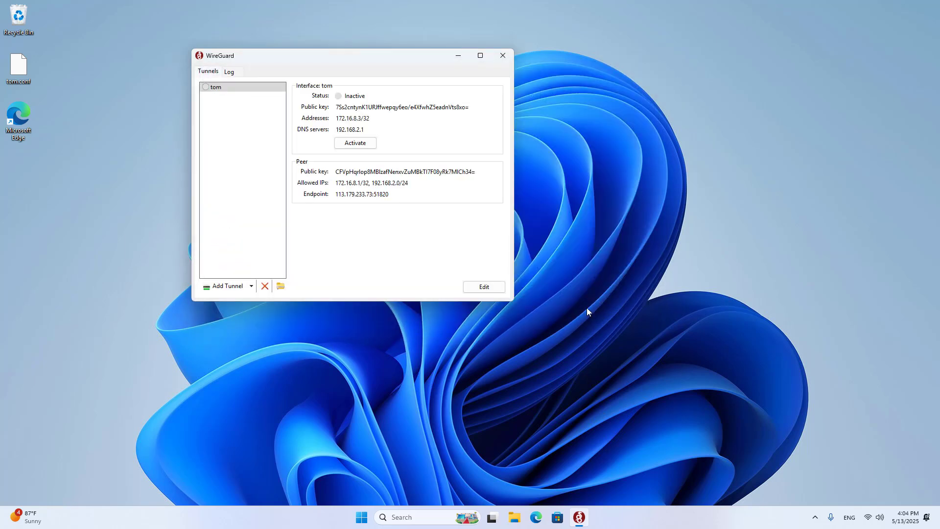
mouse_move(367, 158)
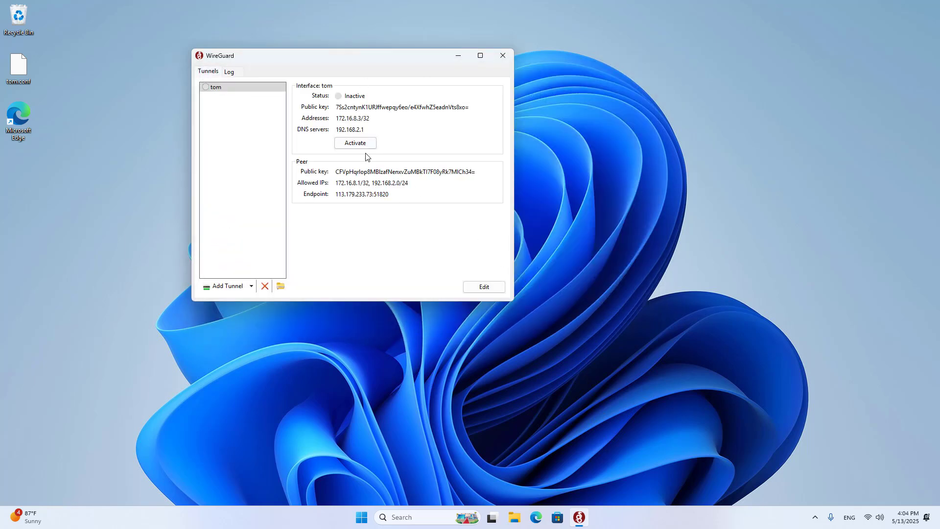
click(354, 142)
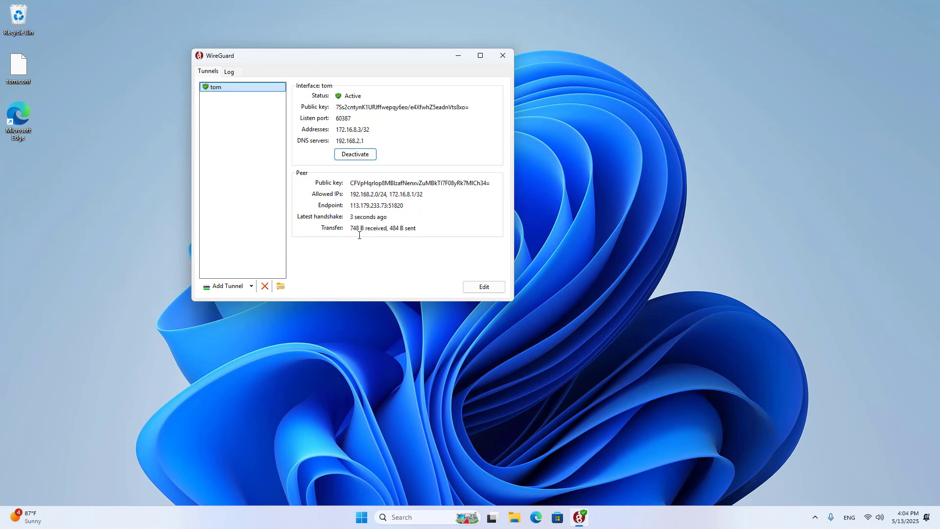
double_click(382, 227)
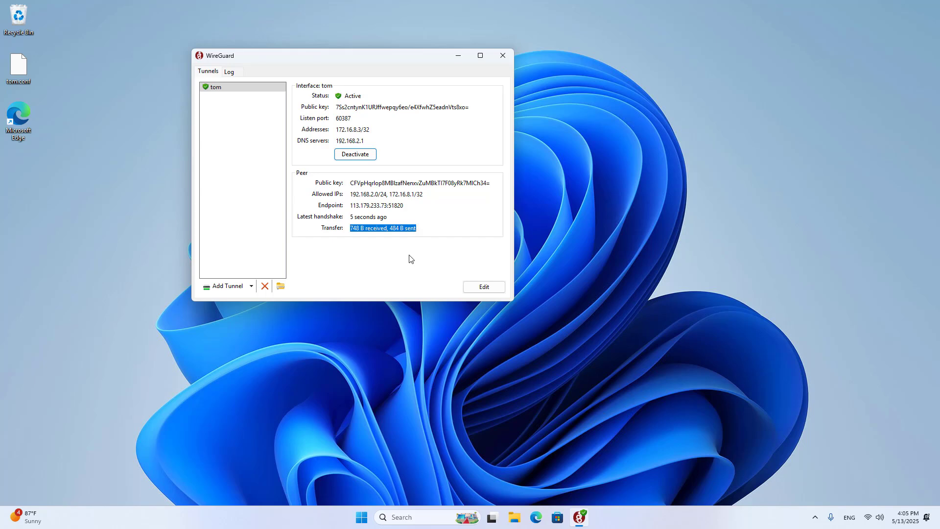